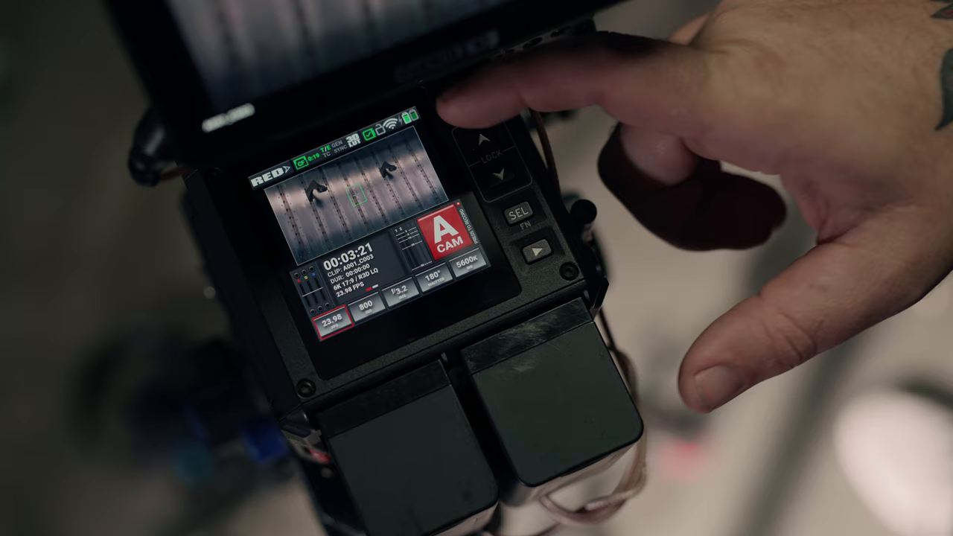
Bring up Project Settings showing 6K 17:9 format, 23.98 fps and R3D file format
click(512, 217)
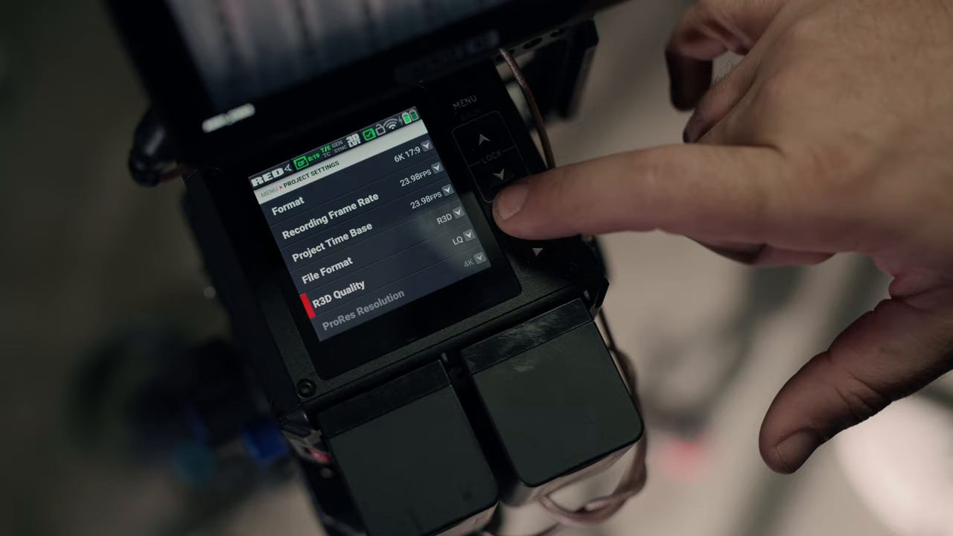